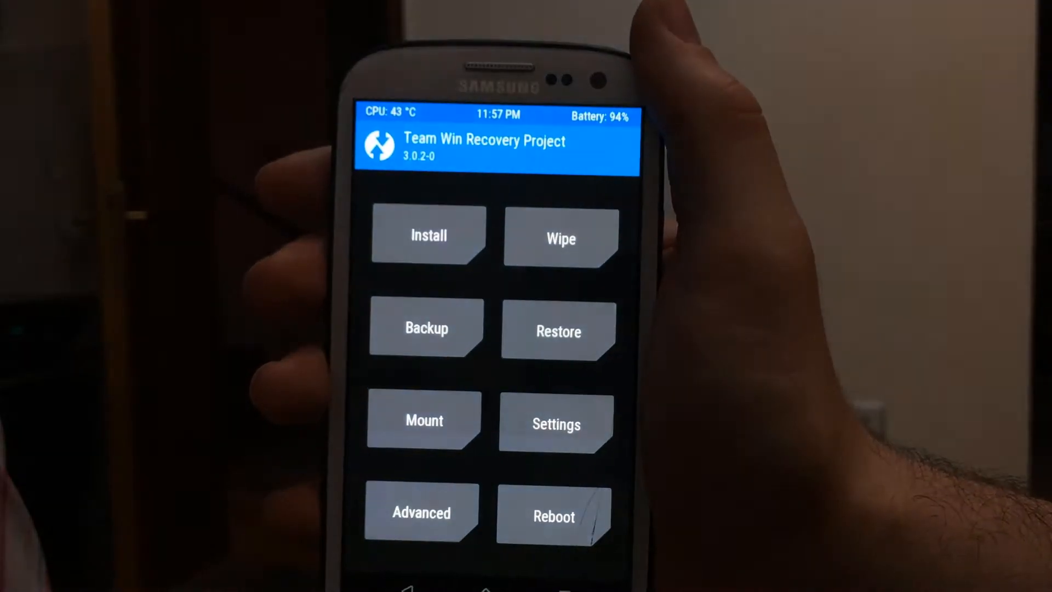
# Open TWRP's Wipe page showing the factory reset description and Advanced Wipe option
pyautogui.click(561, 238)
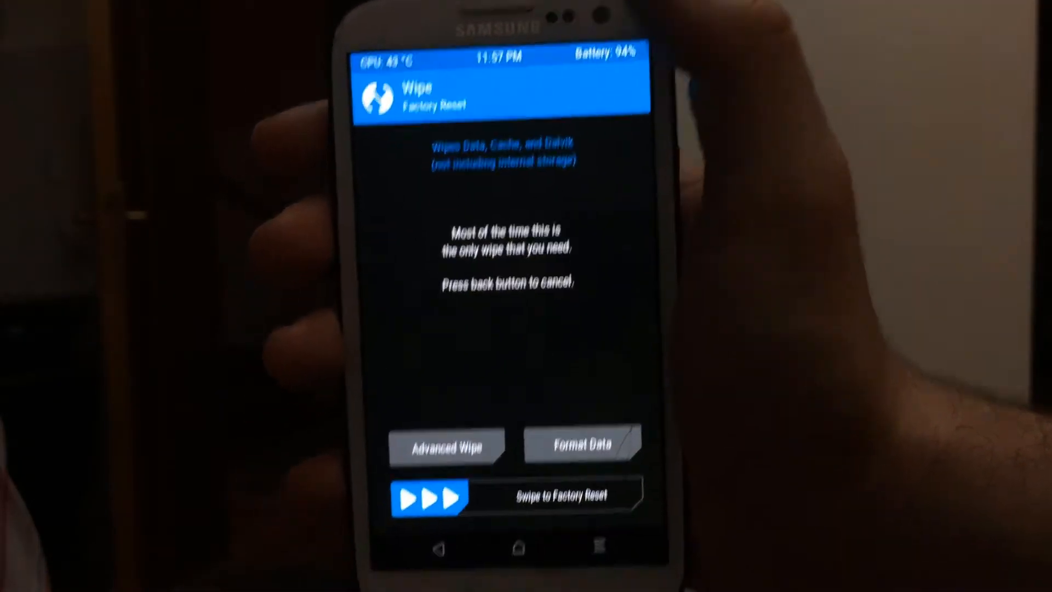